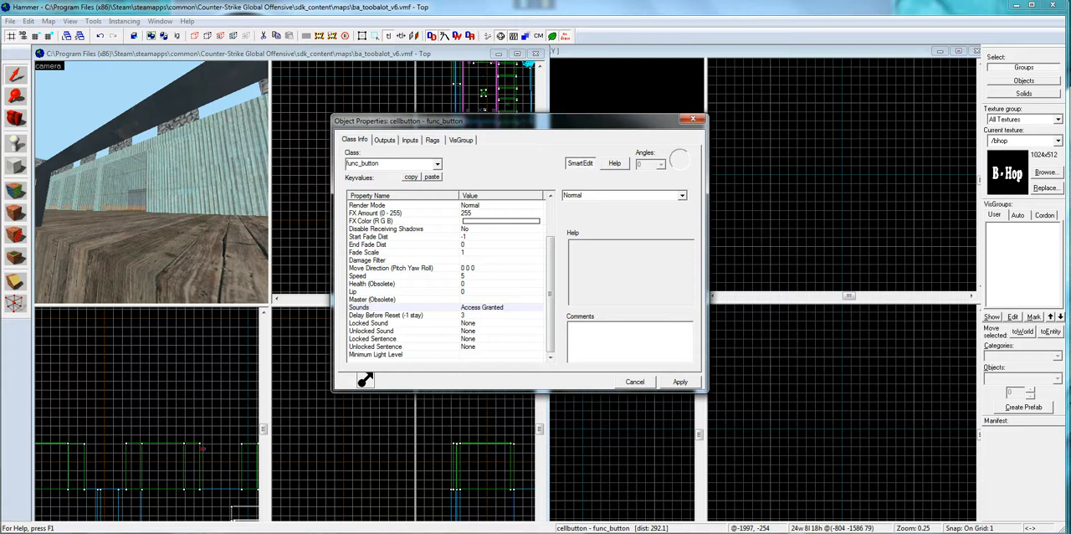
- Review cellbutton's Name key and confirm its Use Activates spawn flag is ticked
scroll("up", 3)
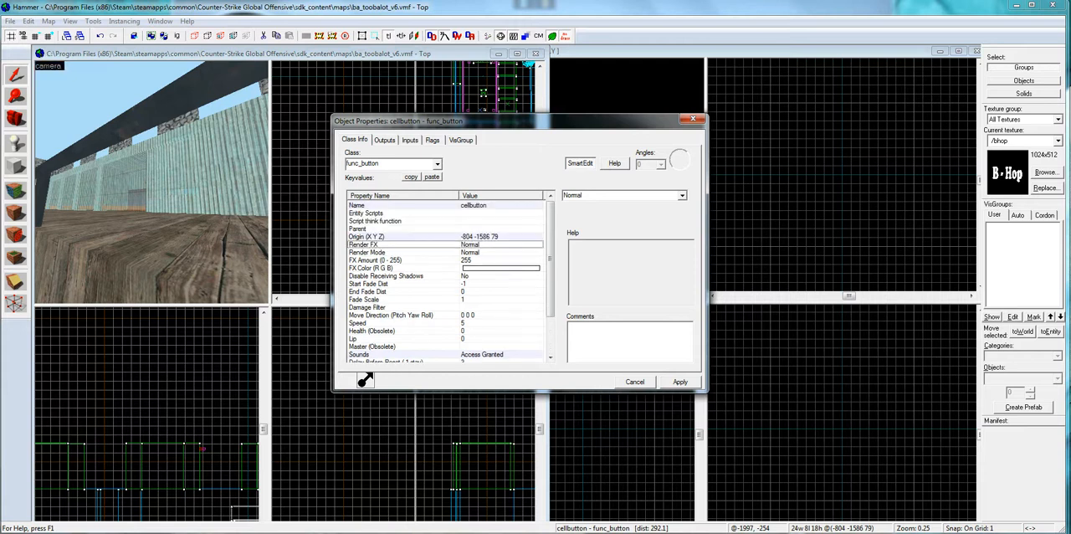
left_click(358, 204)
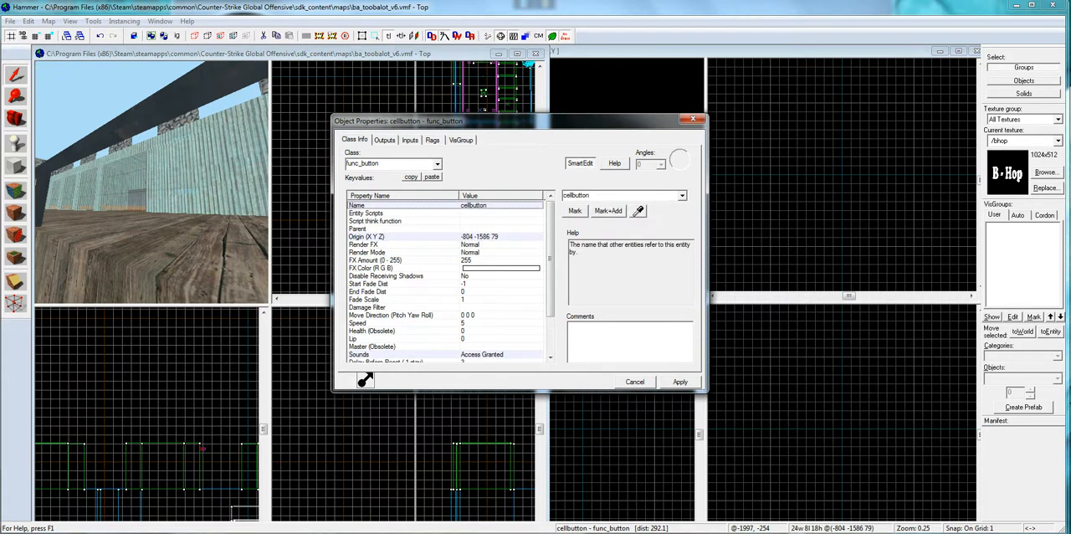
left_click(432, 140)
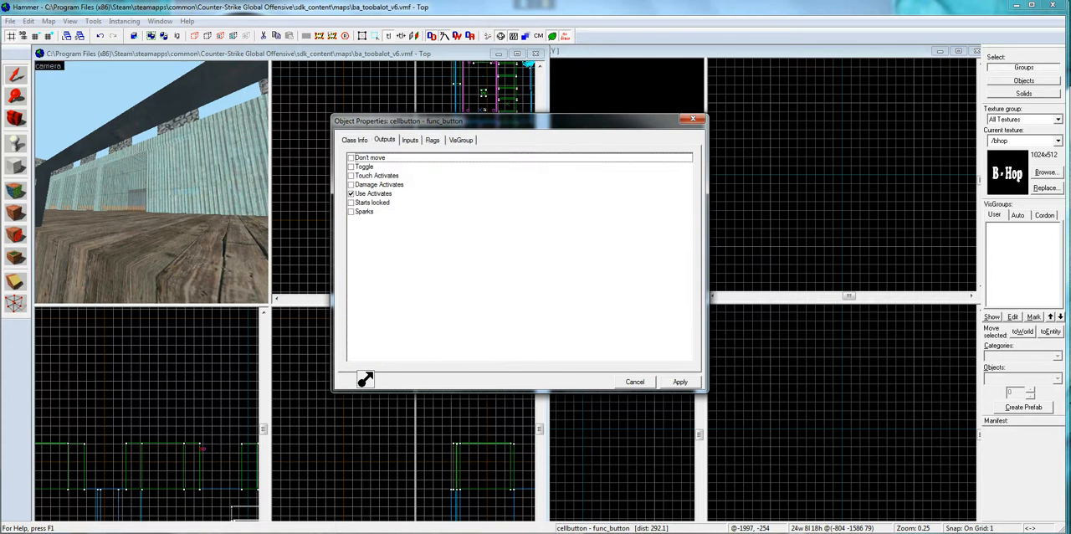
- Check cellbutton's OnDamaged/OnPressed Break outputs, then inspect the celldoors breakable's Only Break on Trigger flag
left_click(385, 140)
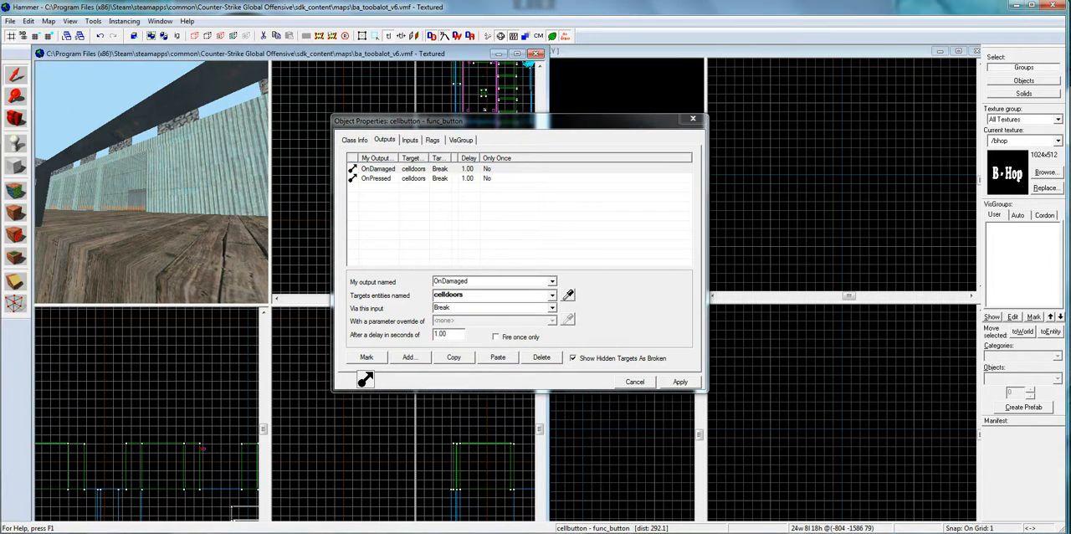
left_click(375, 178)
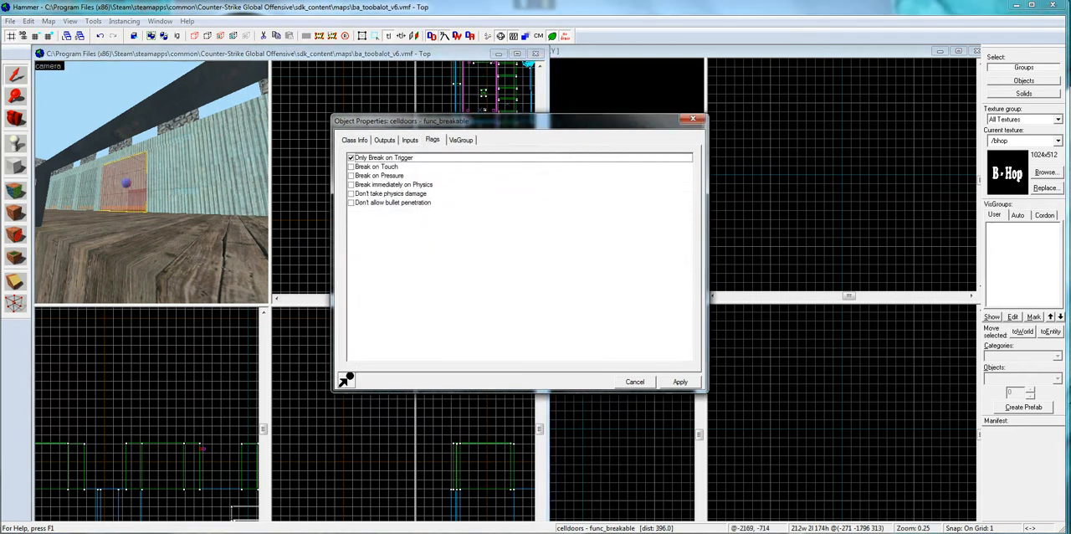
- View the celldoors inputs: Break from cellbutton and delayed trigger_once touches
left_click(408, 141)
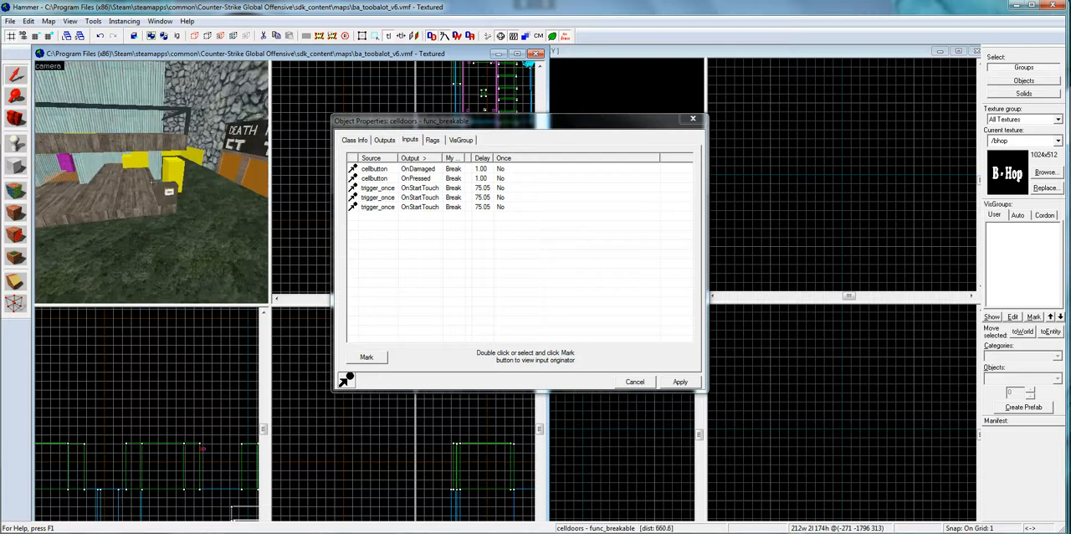
left_click(385, 141)
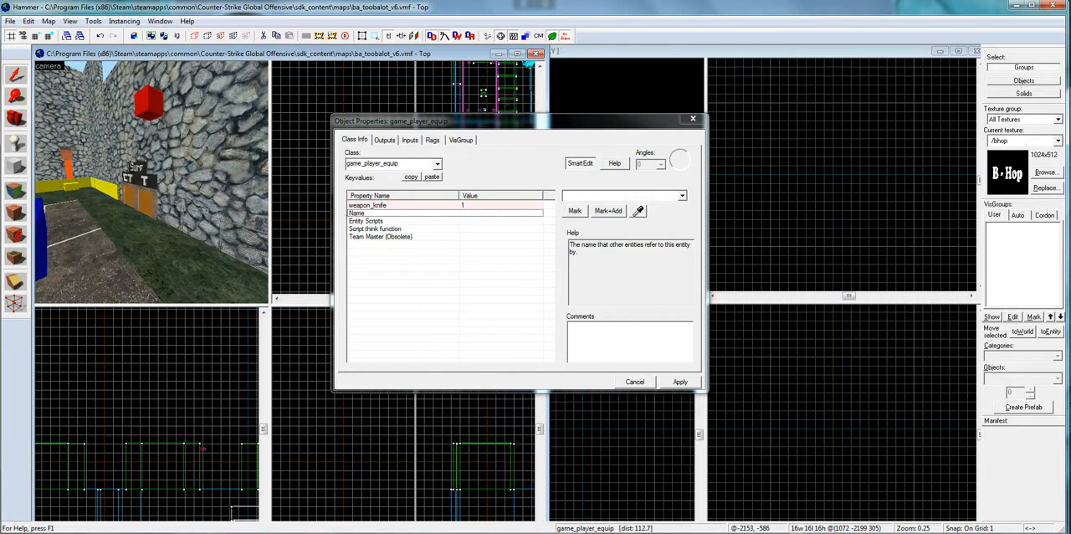
- Confirm Strip All Weapons First is checked on the game_player_equip entity
left_click(367, 204)
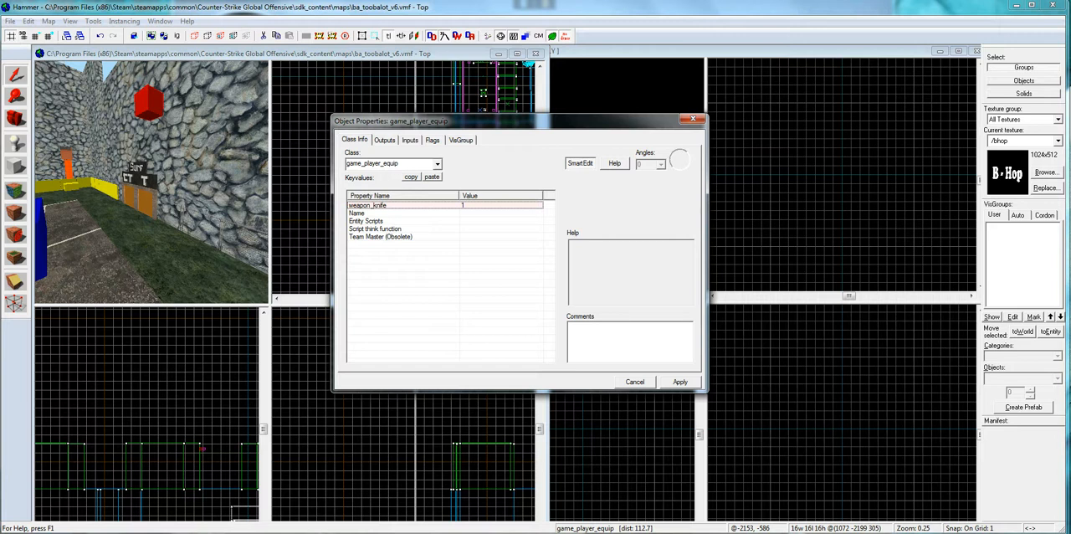
left_click(579, 164)
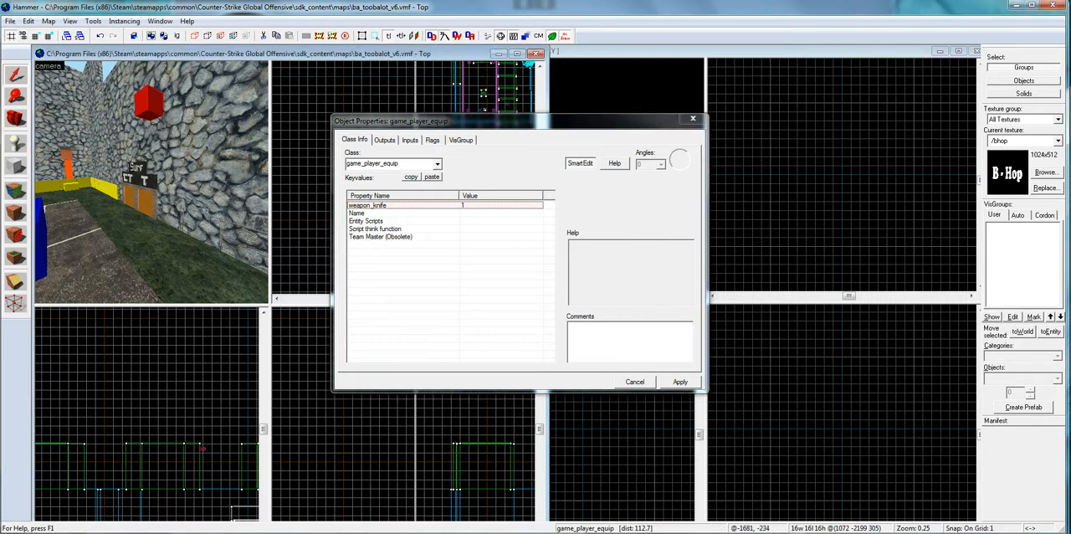
left_click(432, 141)
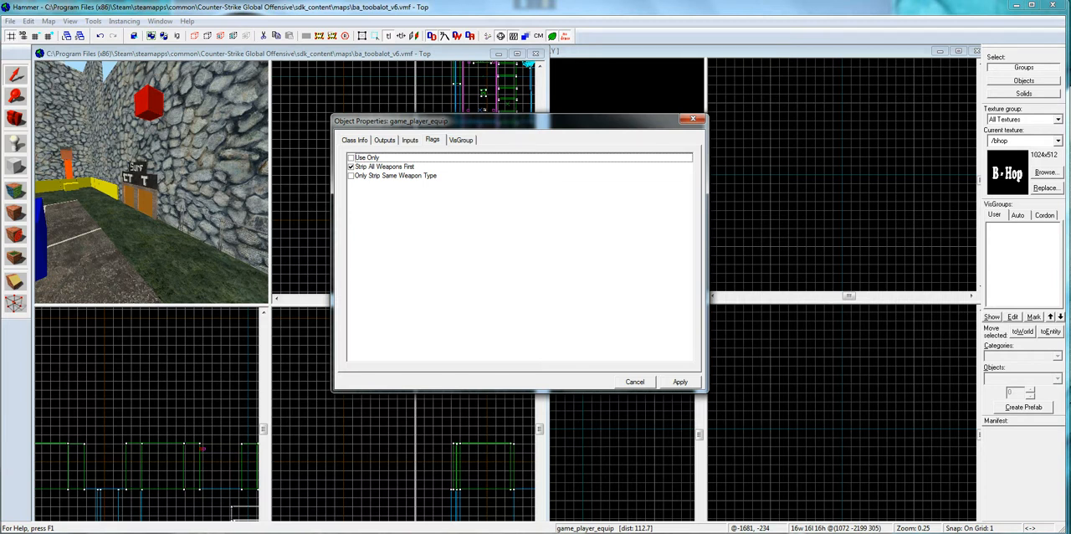
left_click(355, 141)
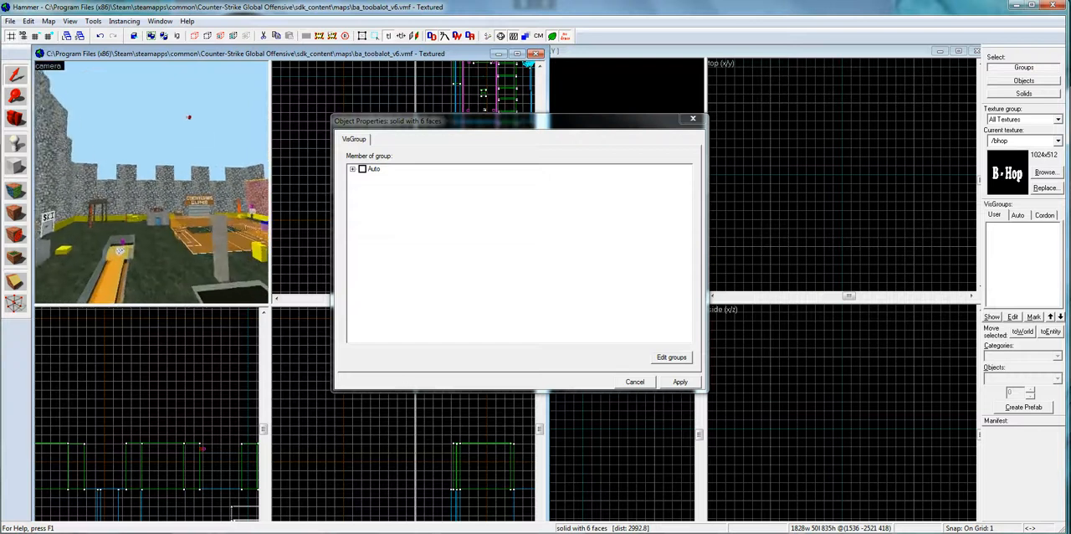
- Bring up the Windows start menu while the solid's Auto visgroup membership stays shown
left_click(8, 525)
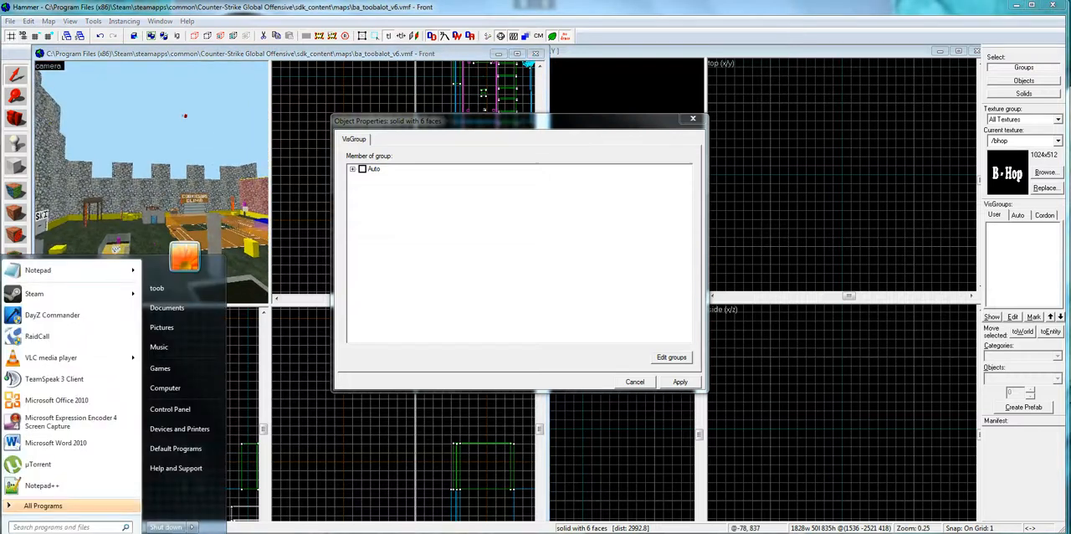